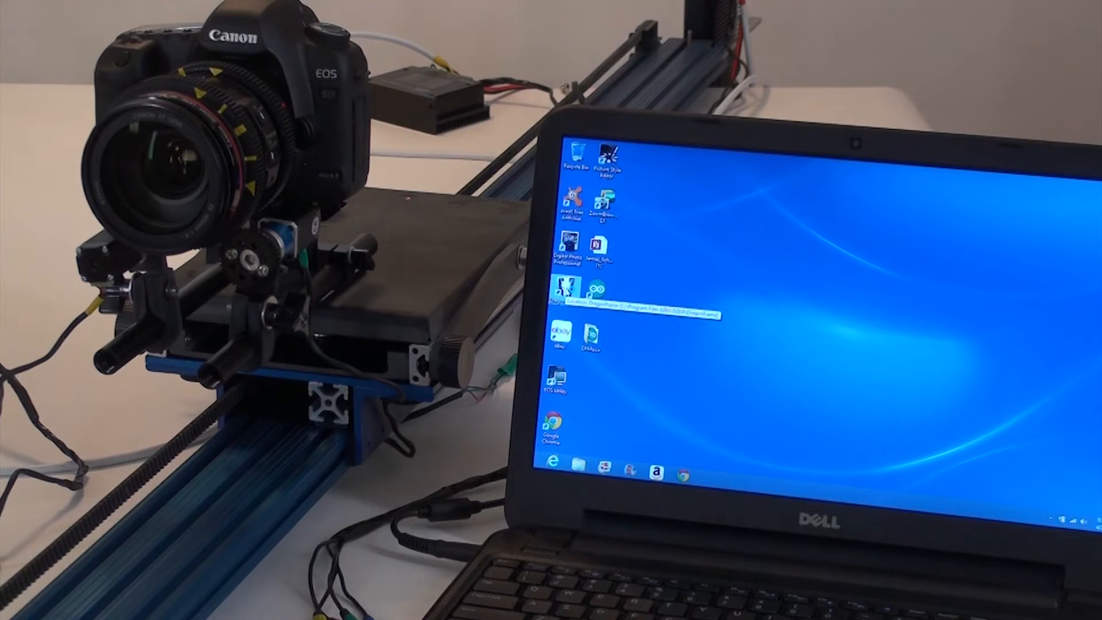
- Launch Dragonframe and back out of both Create New Scene and Open Scene to the welcome screen
{"action": "double_click", "coordinate": [562, 288]}
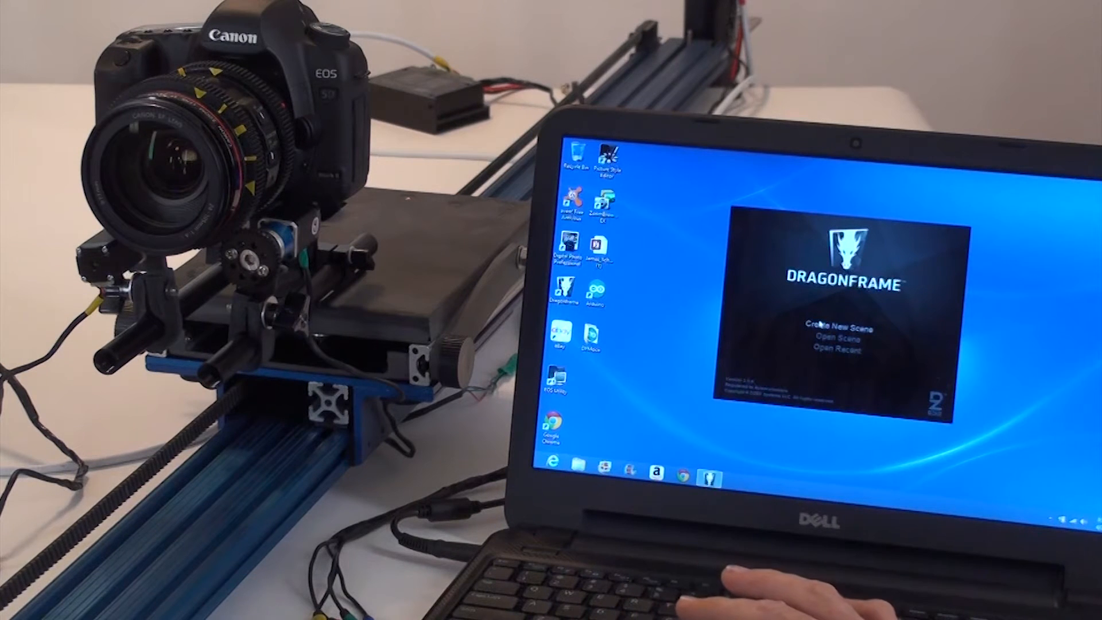
{"action": "left_click", "coordinate": [836, 326]}
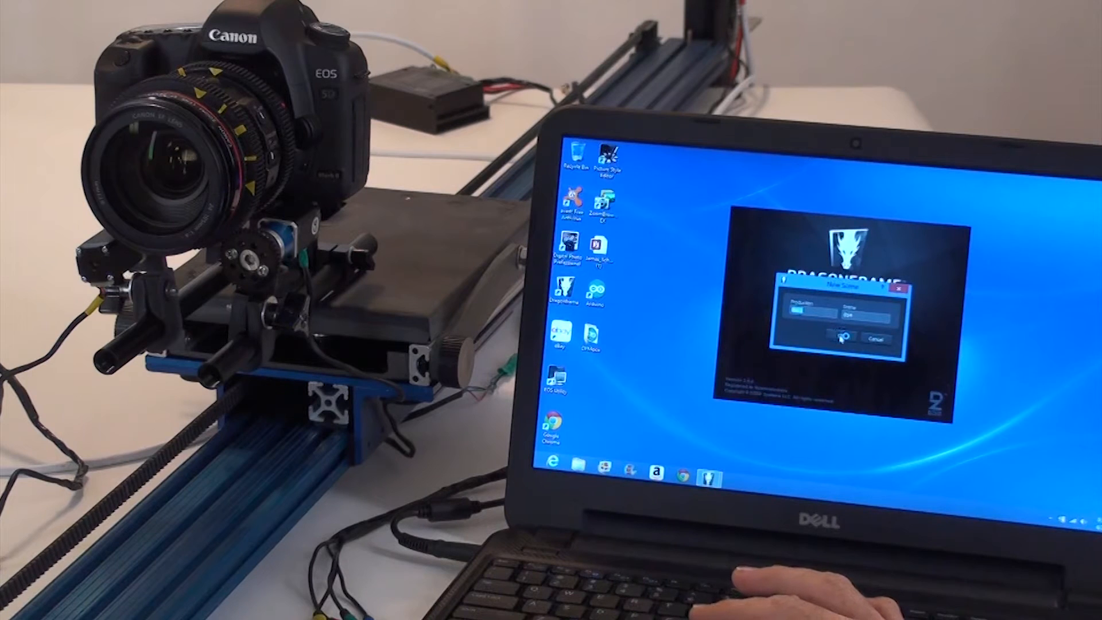
{"action": "left_click", "coordinate": [875, 339]}
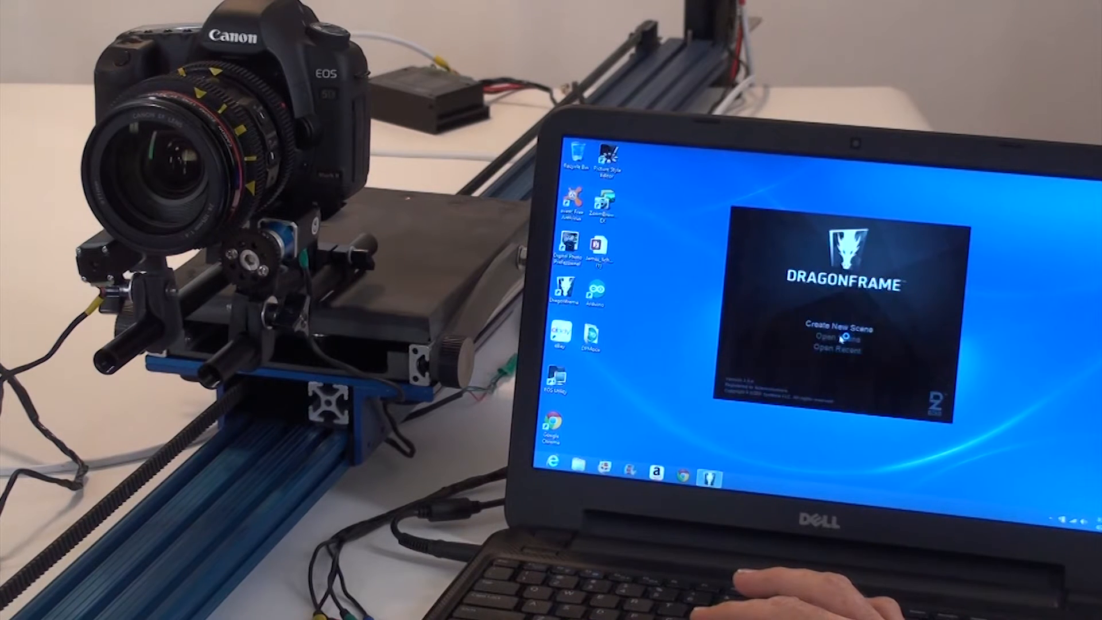
{"action": "left_click", "coordinate": [836, 328]}
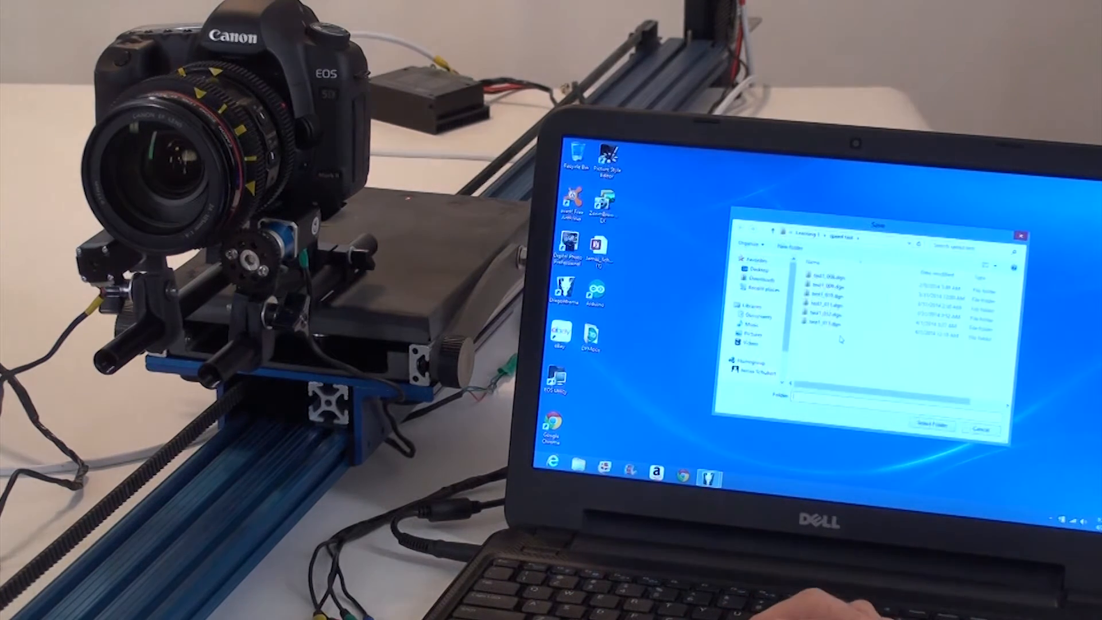
{"action": "left_click", "coordinate": [837, 323]}
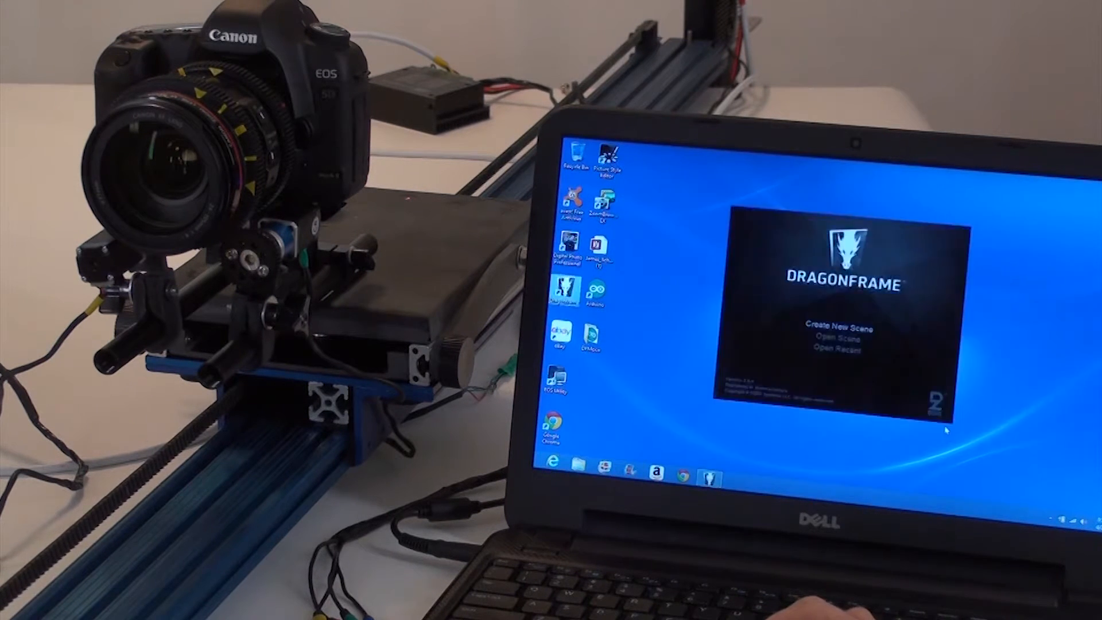
- Load the previous test scene via Open Recent into the animation workspace
{"action": "left_click", "coordinate": [834, 326]}
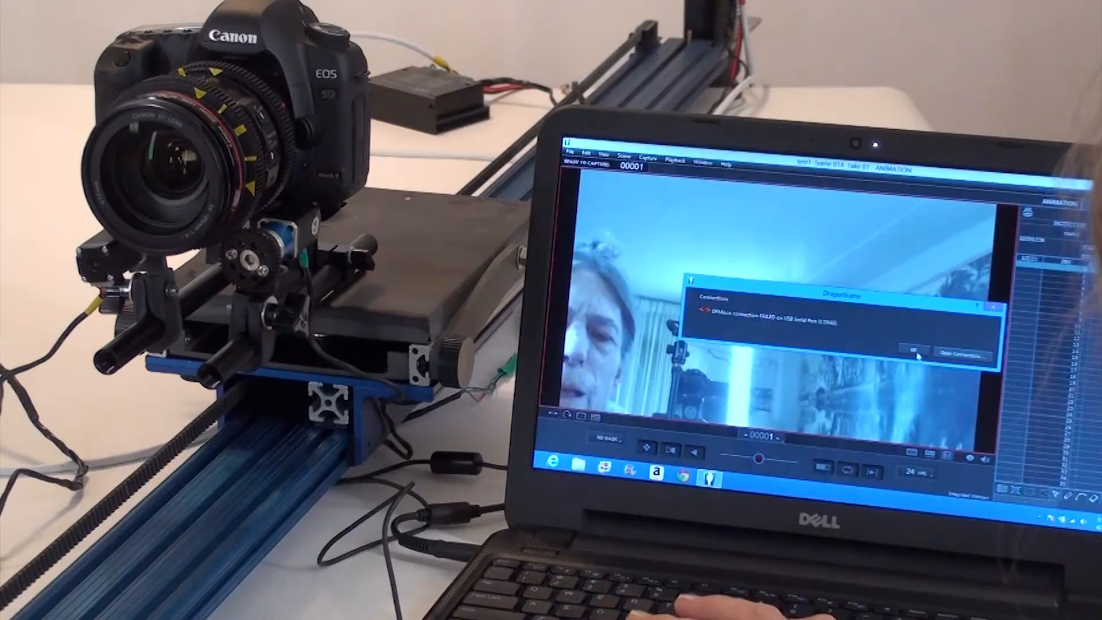
- Dismiss the connection-failed alert to reach the ARC motion control workspace
{"action": "left_click", "coordinate": [913, 350]}
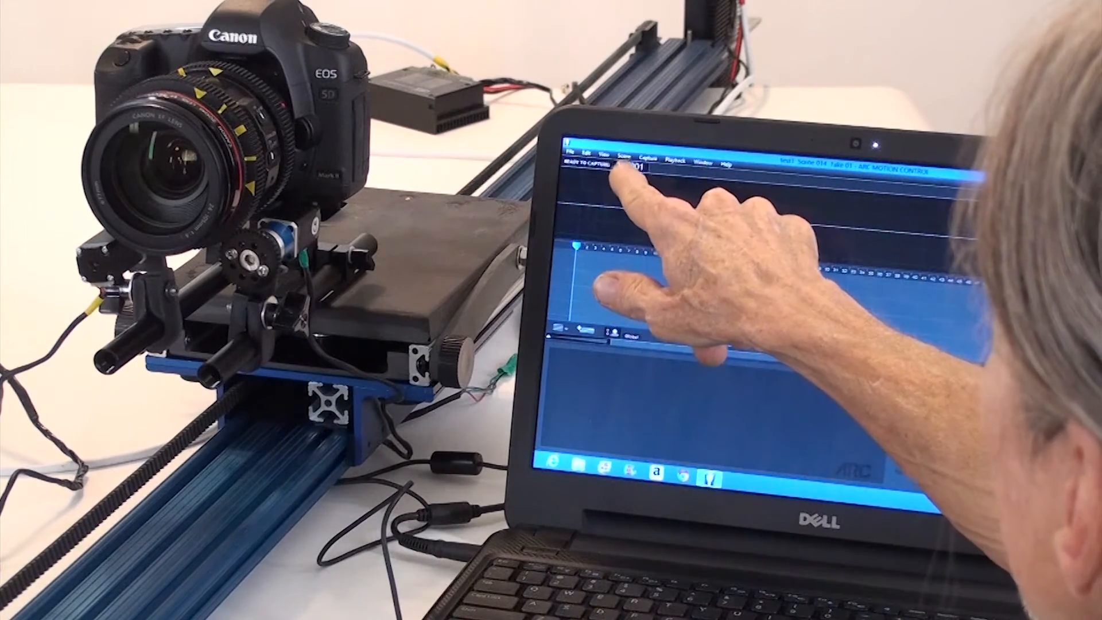
- Connect the DFMoco motion controller over its serial port in Scene Settings > Connections
{"action": "left_click", "coordinate": [625, 157]}
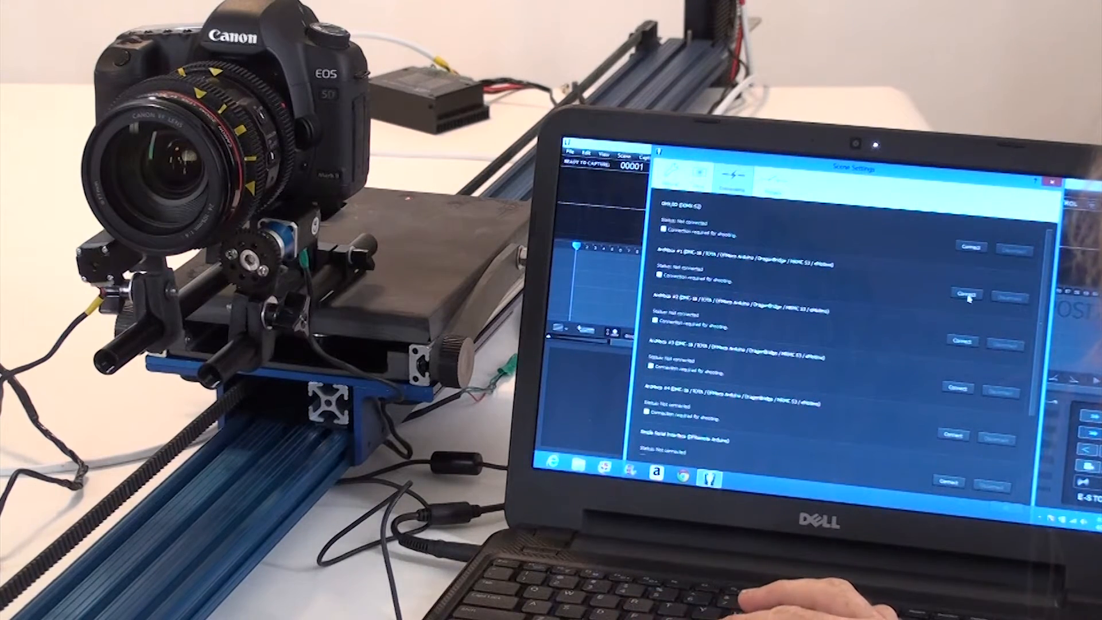
{"action": "left_click", "coordinate": [967, 294]}
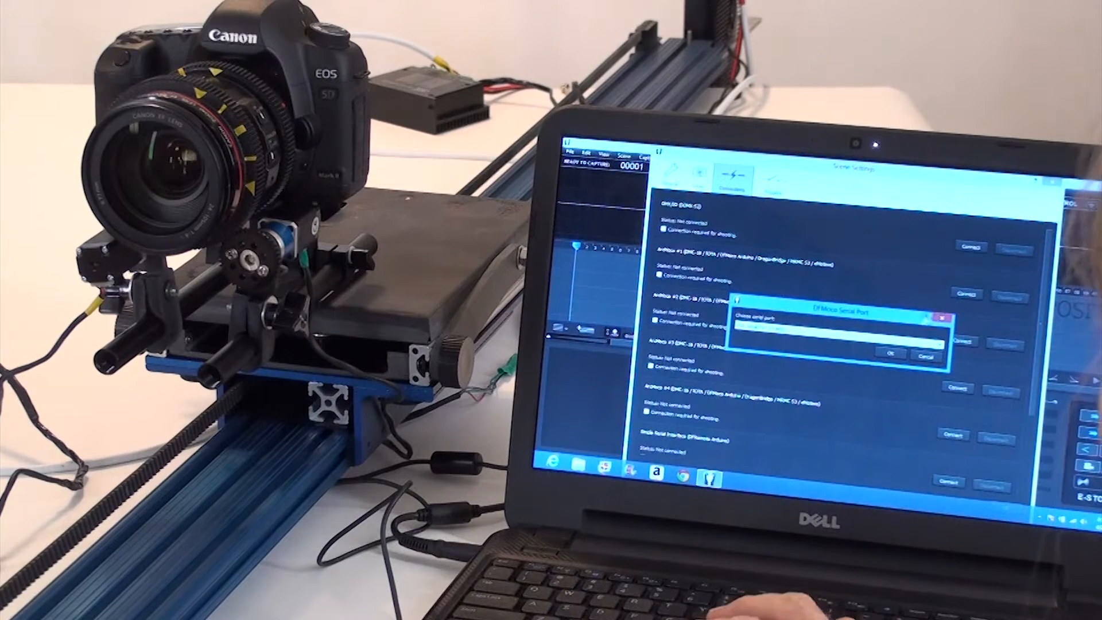
{"action": "left_click", "coordinate": [891, 353]}
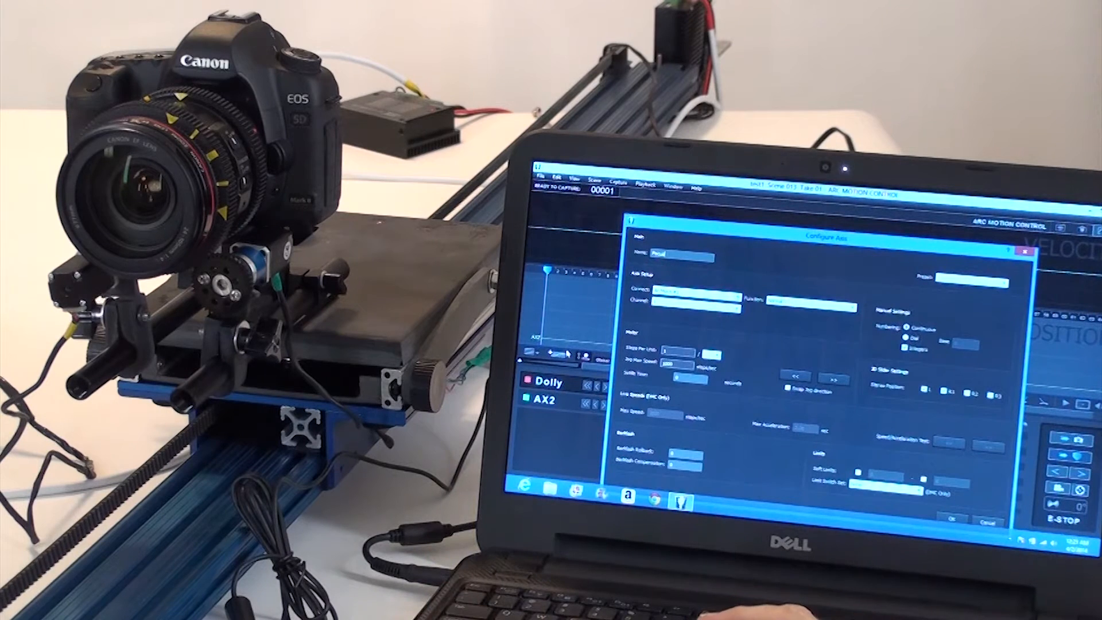
{"action": "mouse_move", "coordinate": [566, 327]}
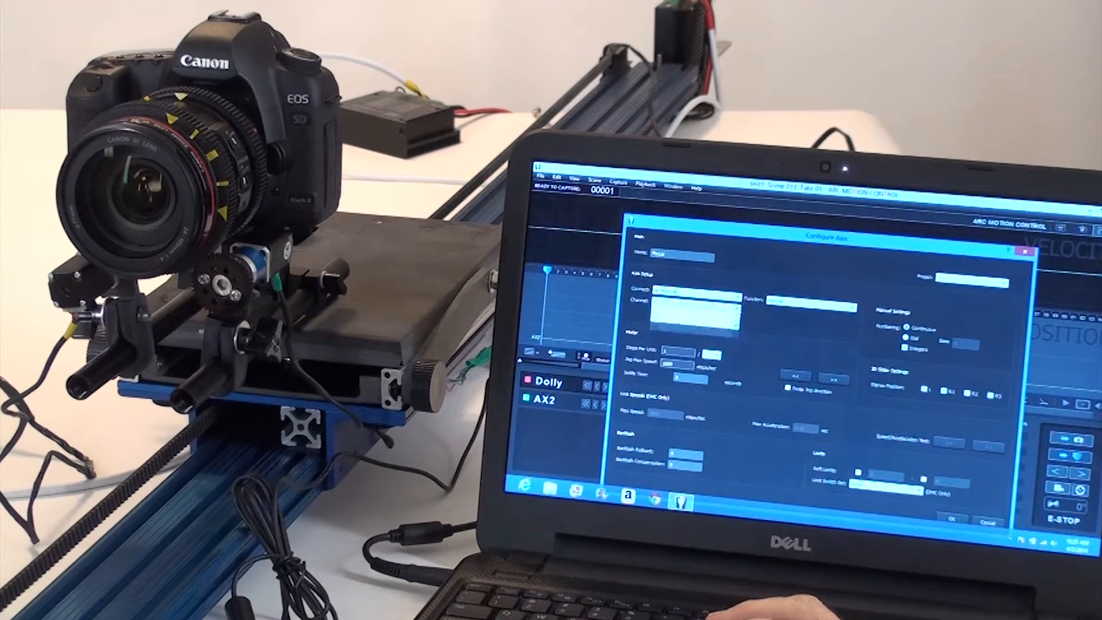
- Assign the Focus axis its own controller channel
{"action": "left_click", "coordinate": [692, 302]}
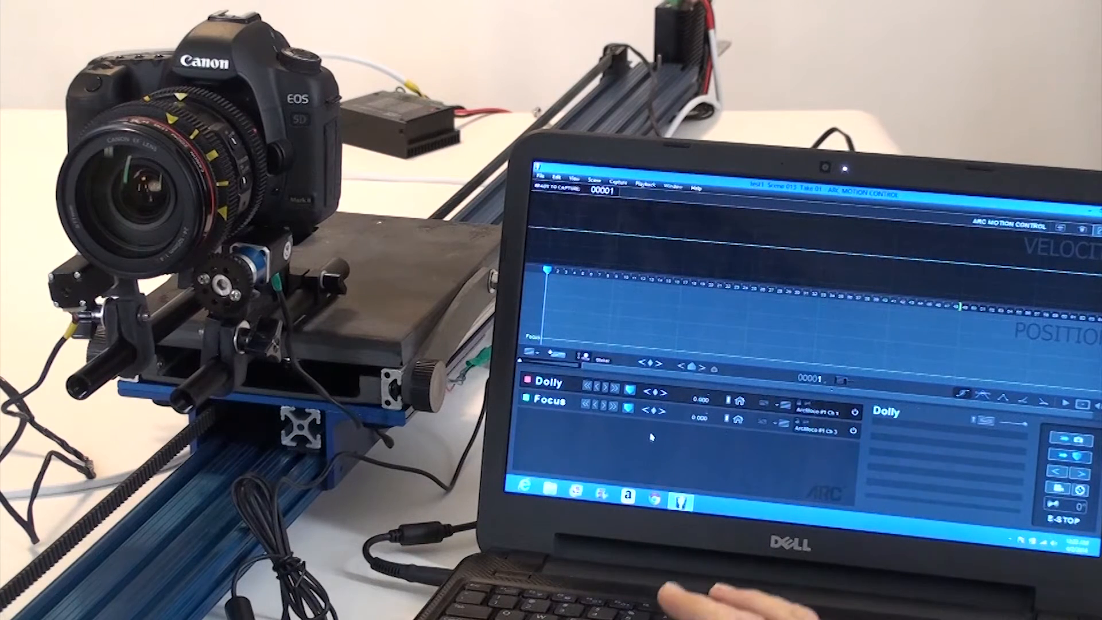
{"action": "left_click", "coordinate": [614, 407]}
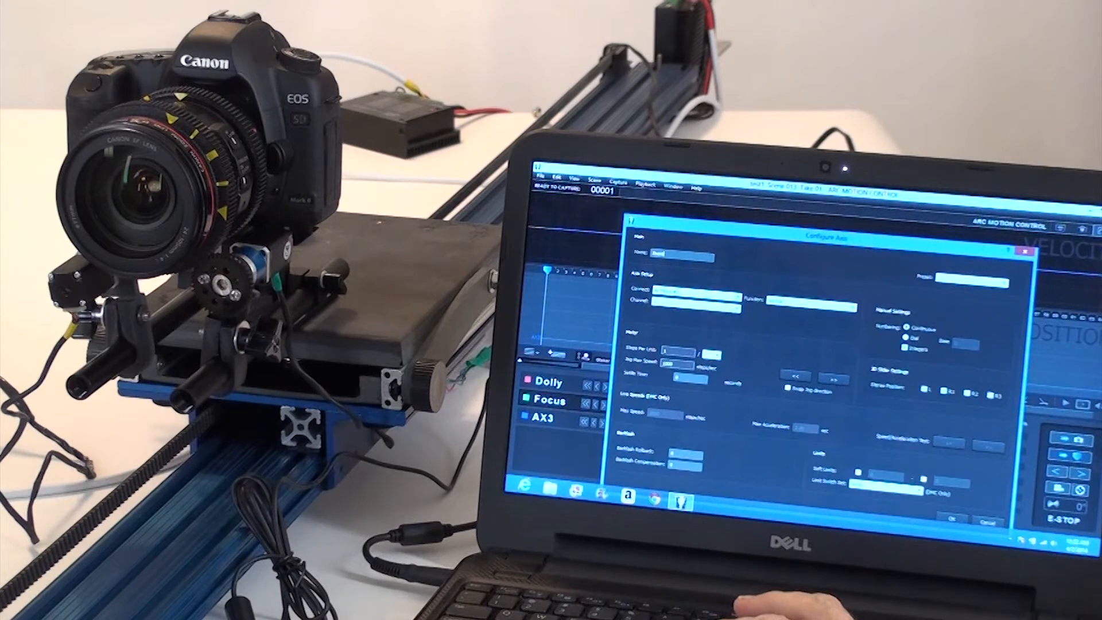
- Rename the third axis AX3 to Zoom
{"action": "left_click", "coordinate": [692, 291]}
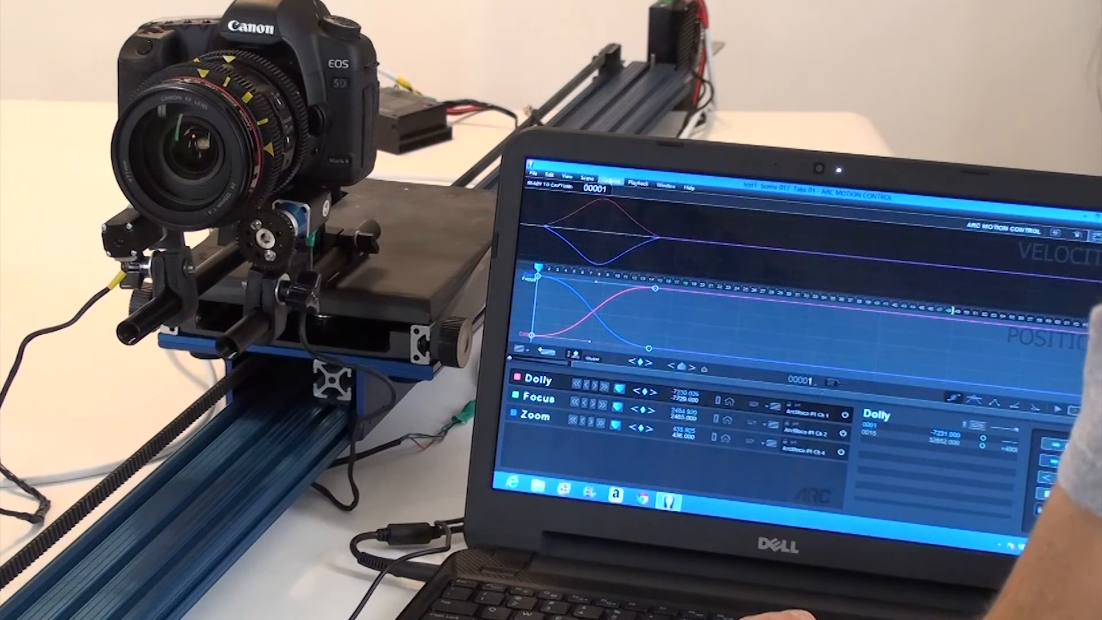
- Adjust an axis keyframe so the move runs smoothly from frame 1 to 15
{"action": "left_click", "coordinate": [609, 178]}
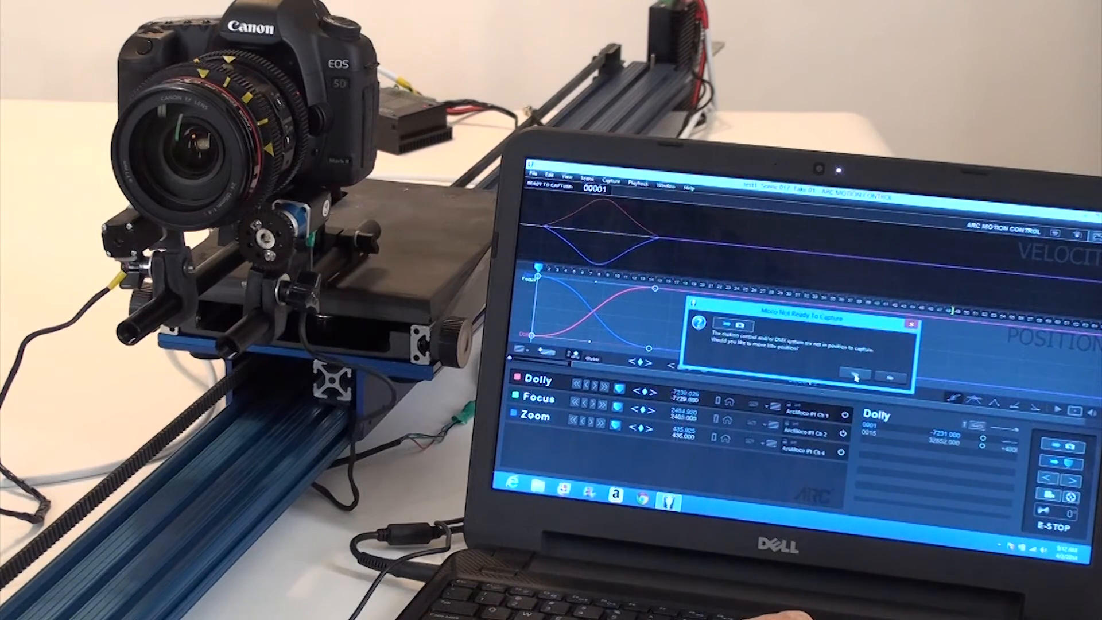
- Answer Yes to move the axes into start position and begin the time-lapse capture
{"action": "left_click", "coordinate": [855, 376]}
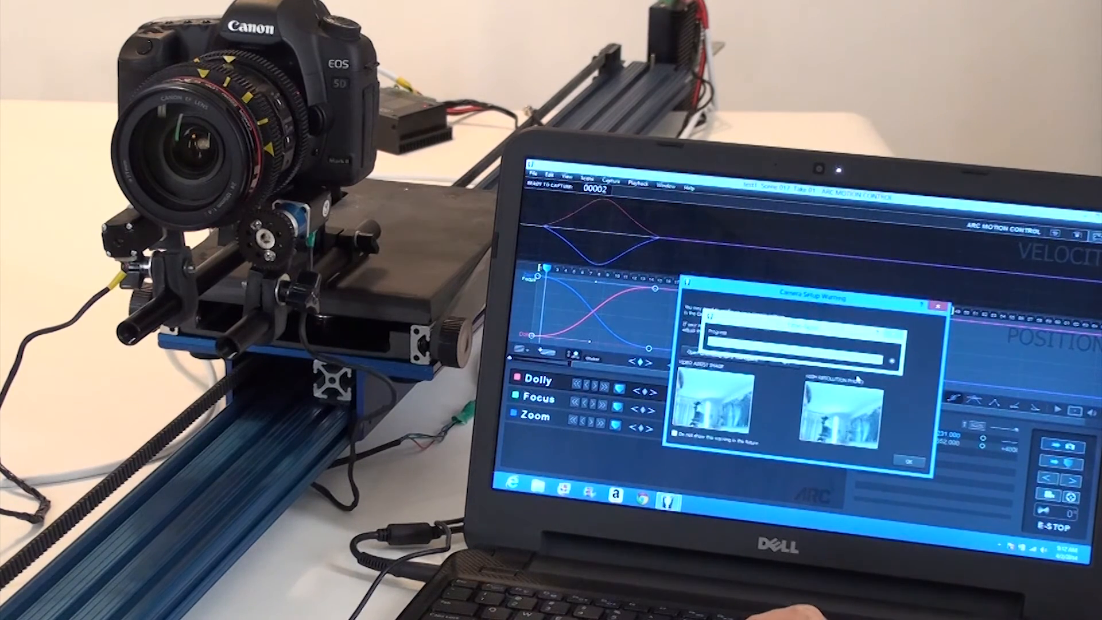